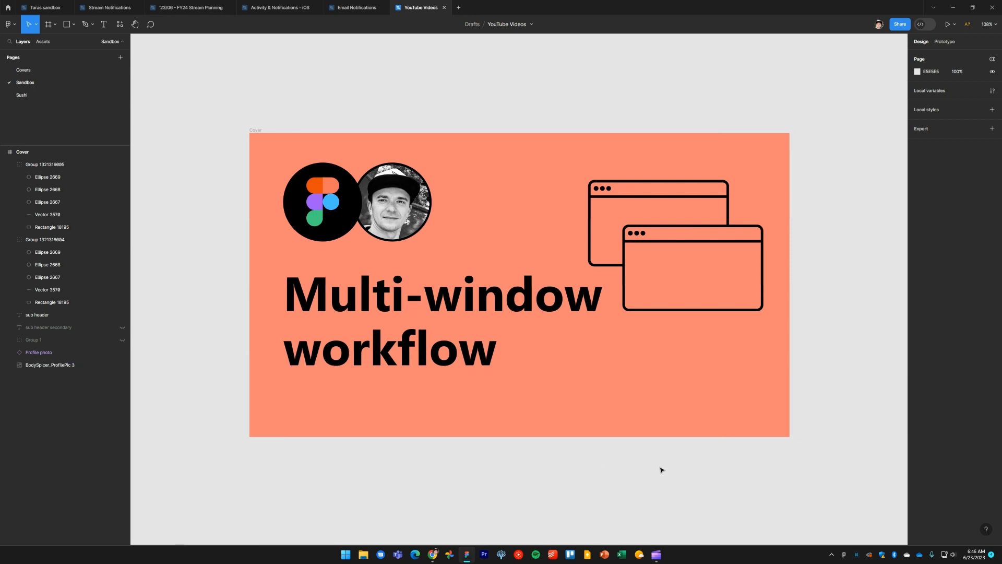
mouse_move(774, 75)
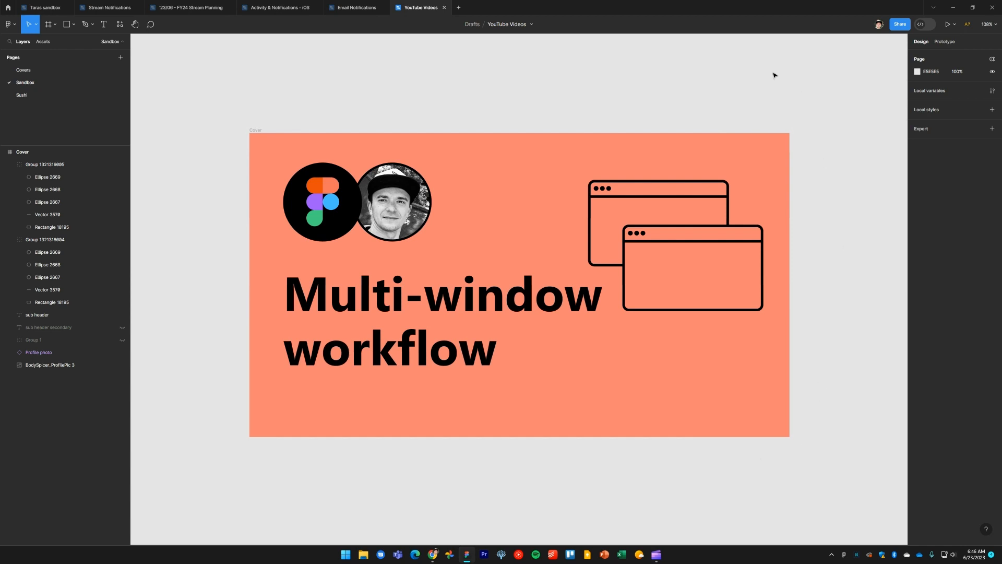
mouse_move(688, 84)
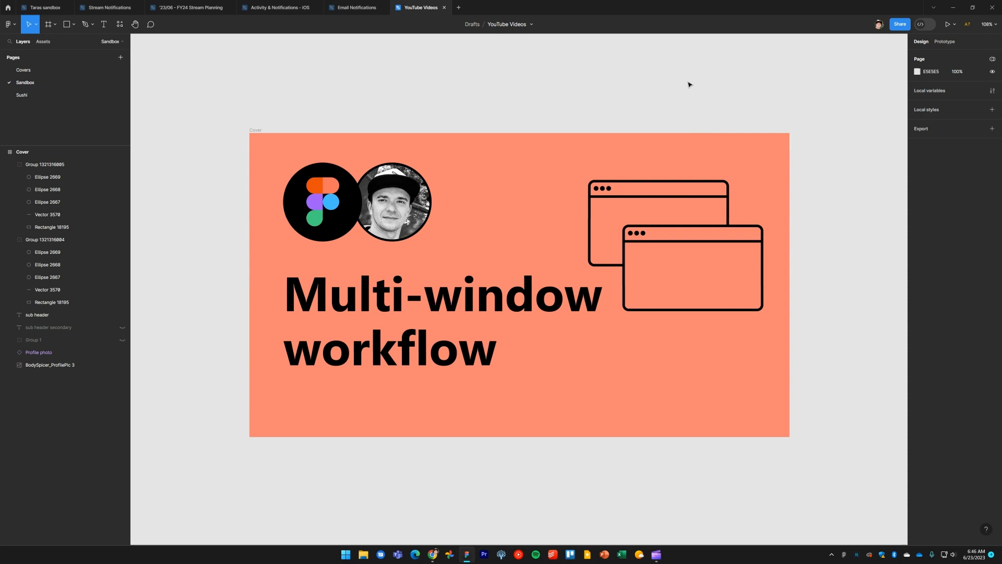
mouse_move(823, 276)
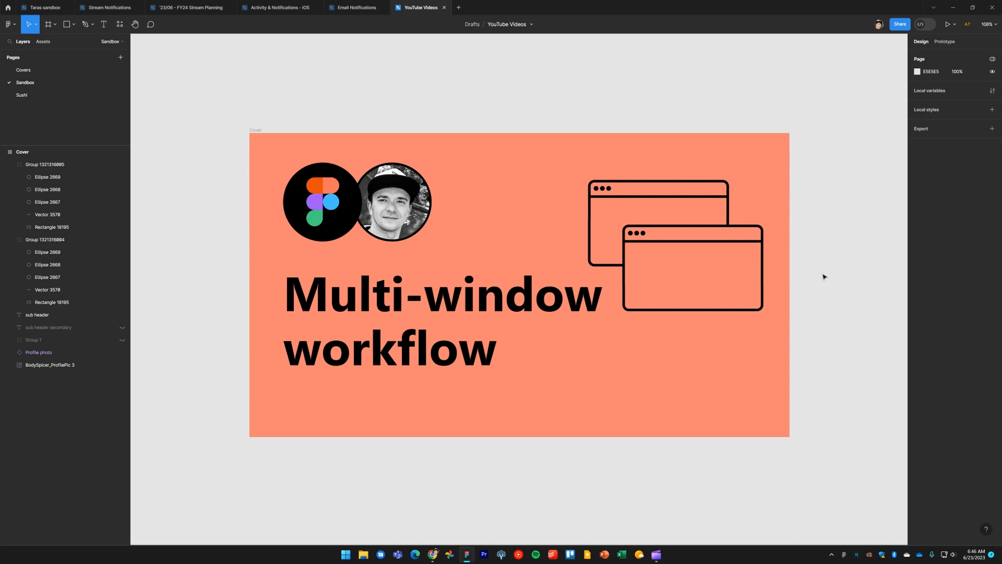
mouse_move(828, 307)
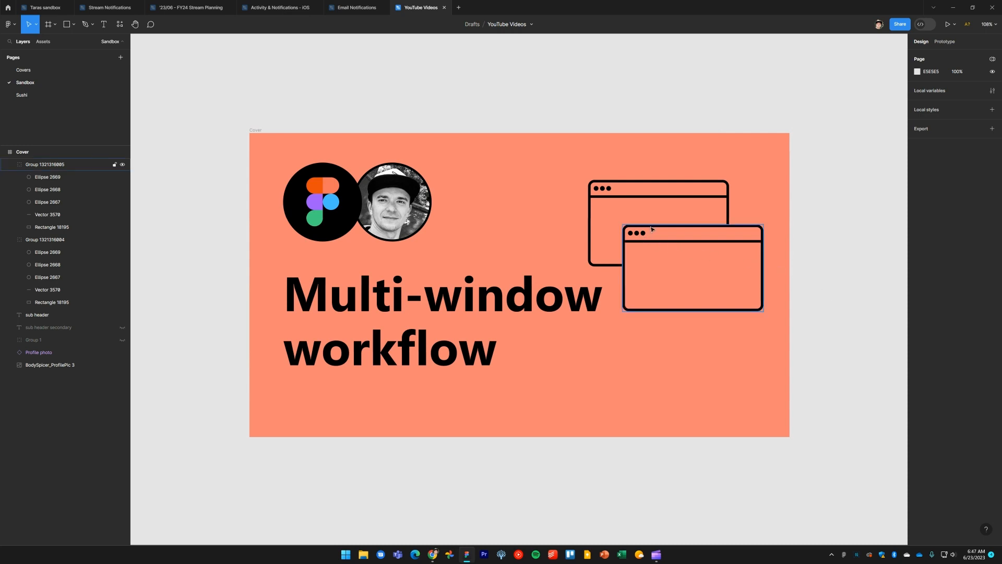
mouse_move(657, 260)
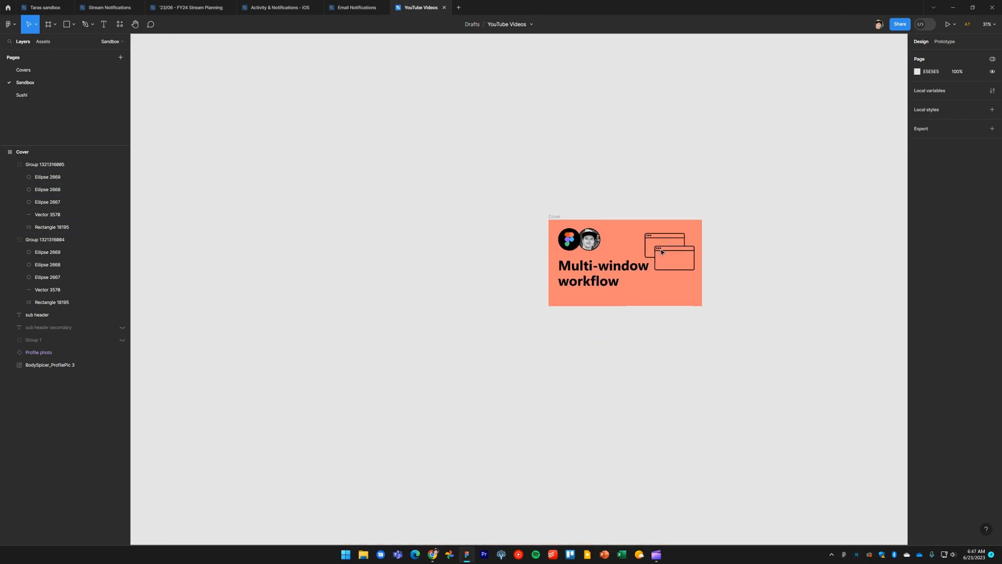
- Zoom the Cover frame to about 161%, centering the heading and window illustration
scroll(down, 3)
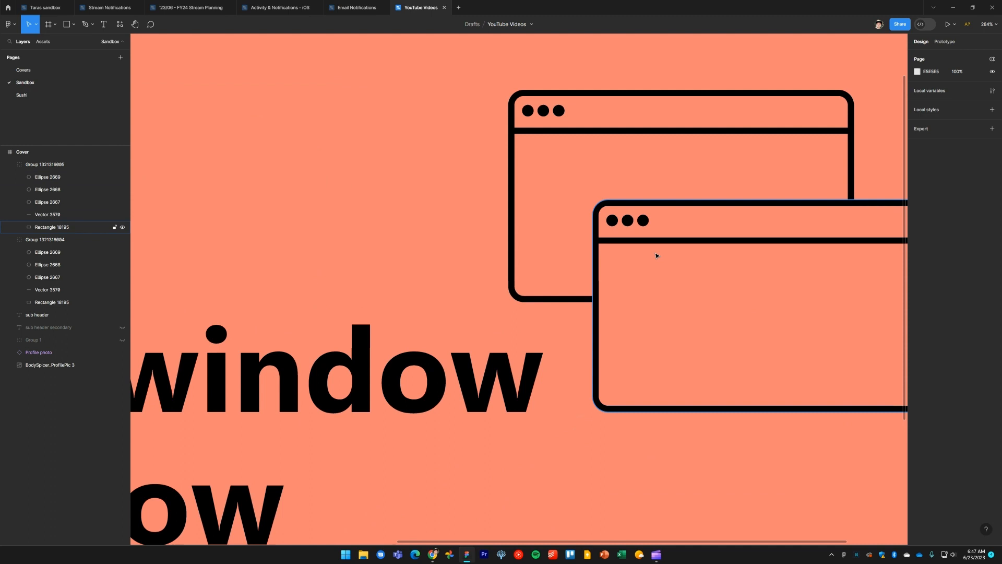
scroll(down, 3)
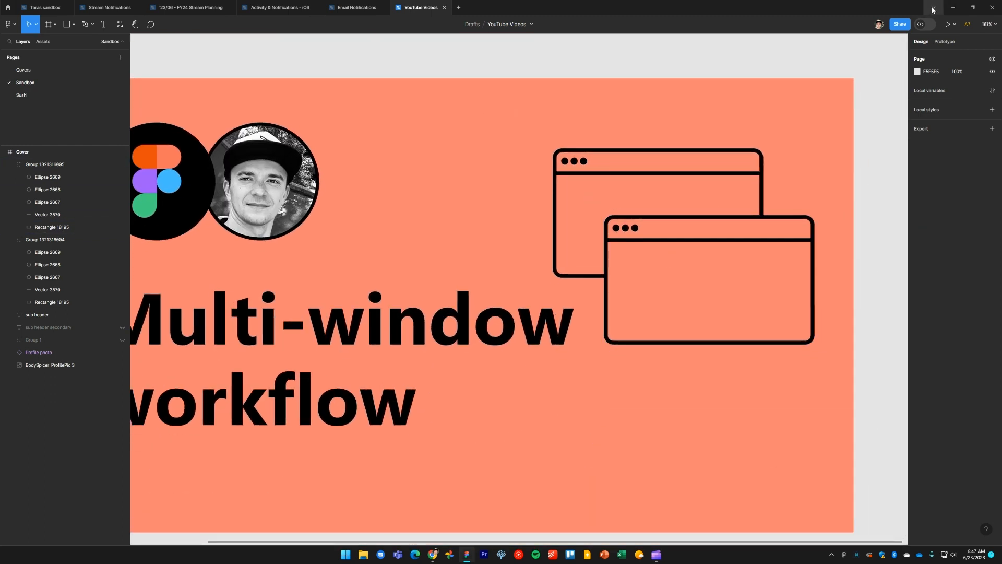
click(932, 9)
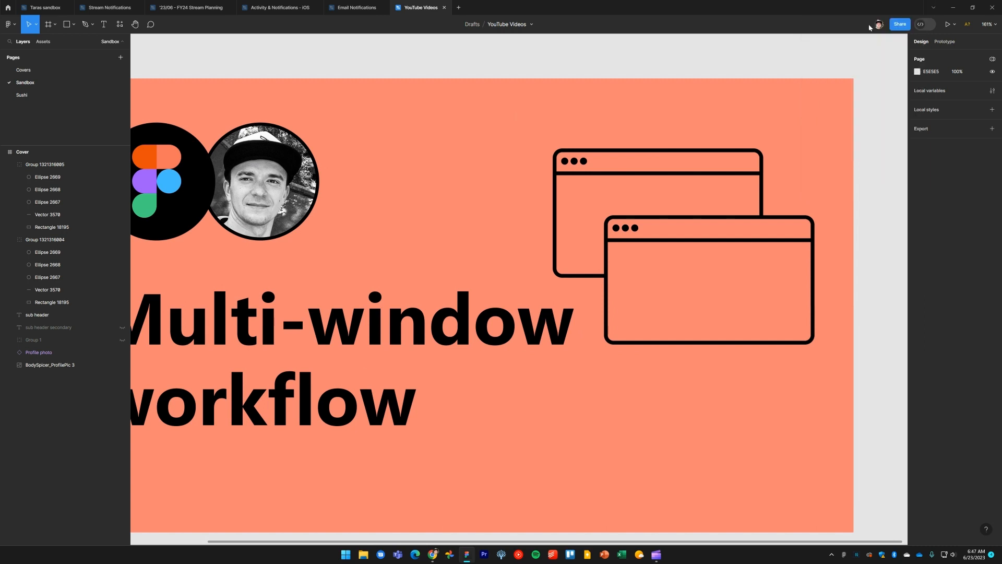
- Reopen YouTube Videos from Recents and start a second Figma window from the tab options
click(7, 7)
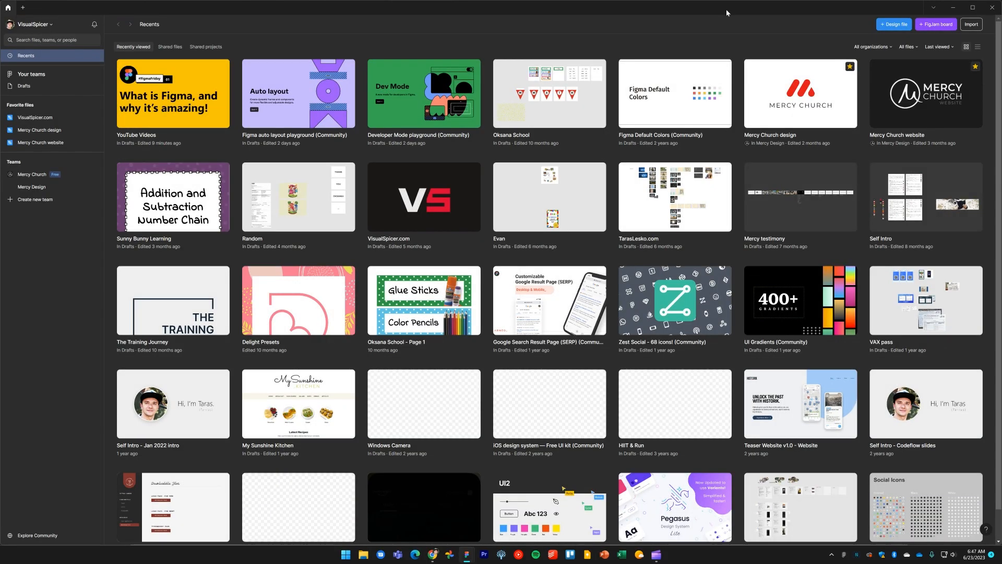
double_click(173, 93)
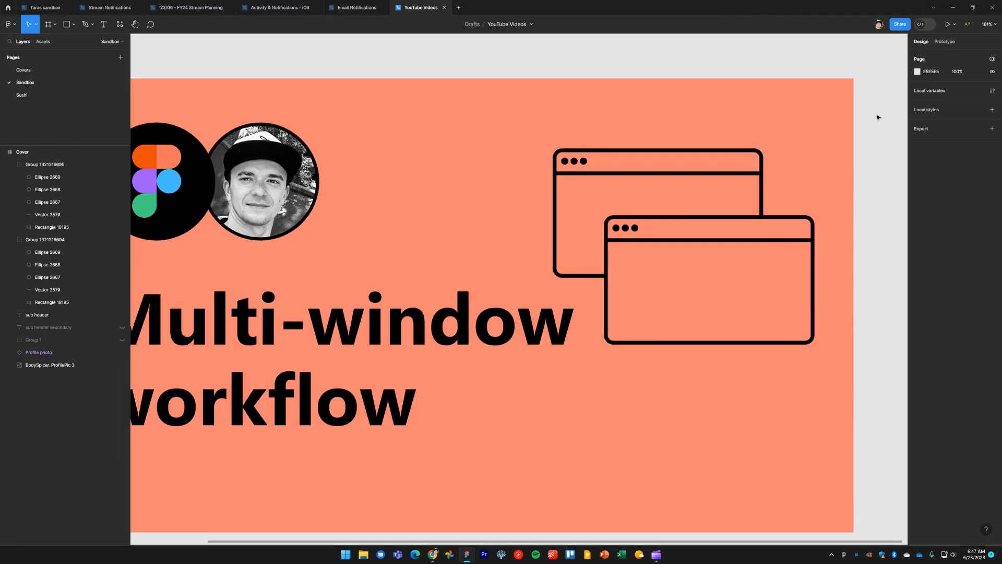
right_click(422, 7)
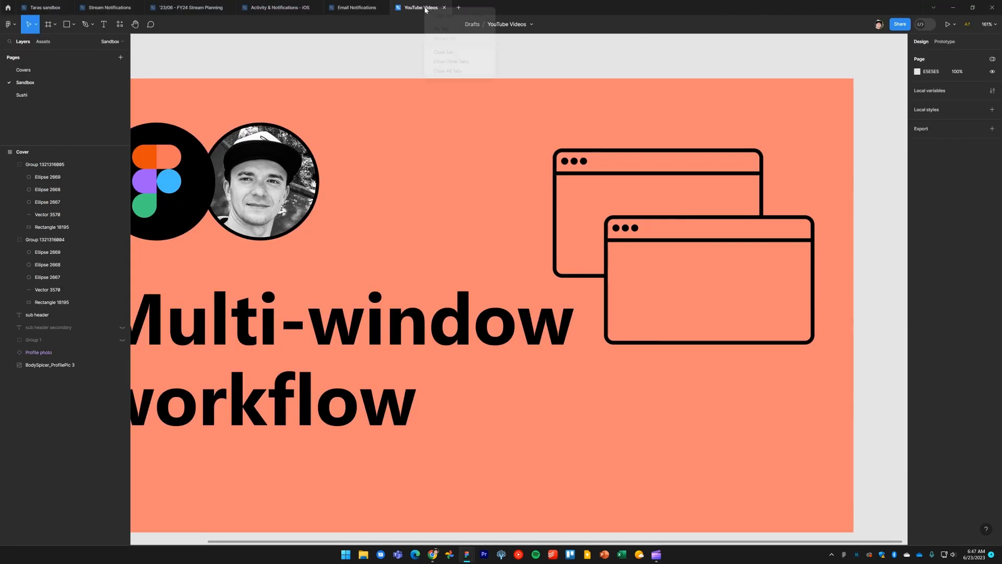
right_click(418, 6)
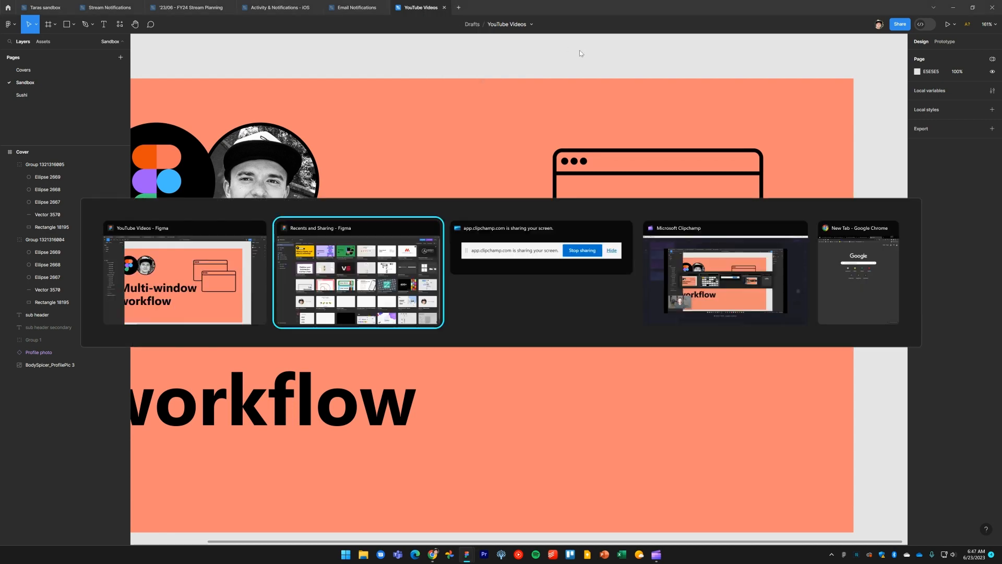
click(358, 273)
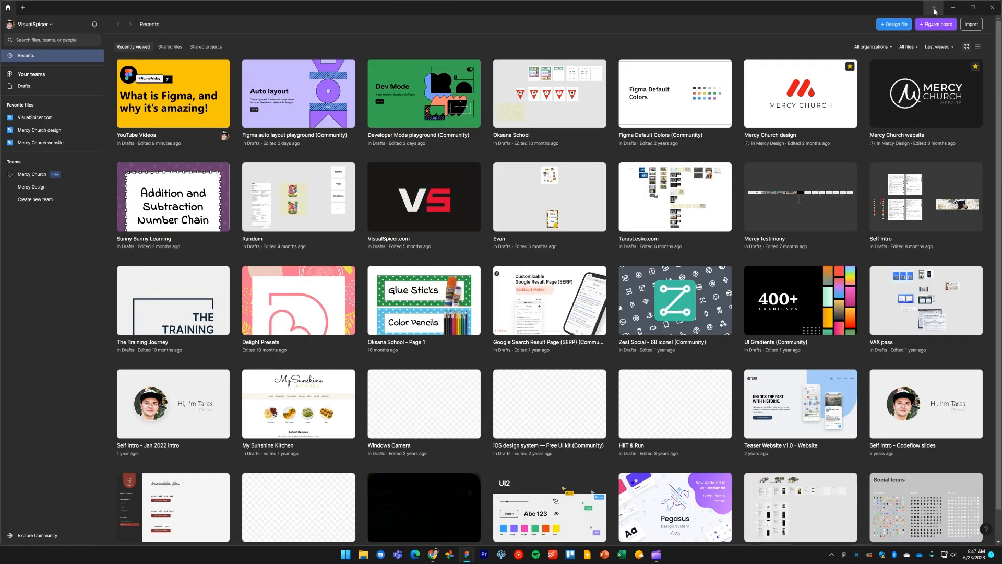
click(934, 7)
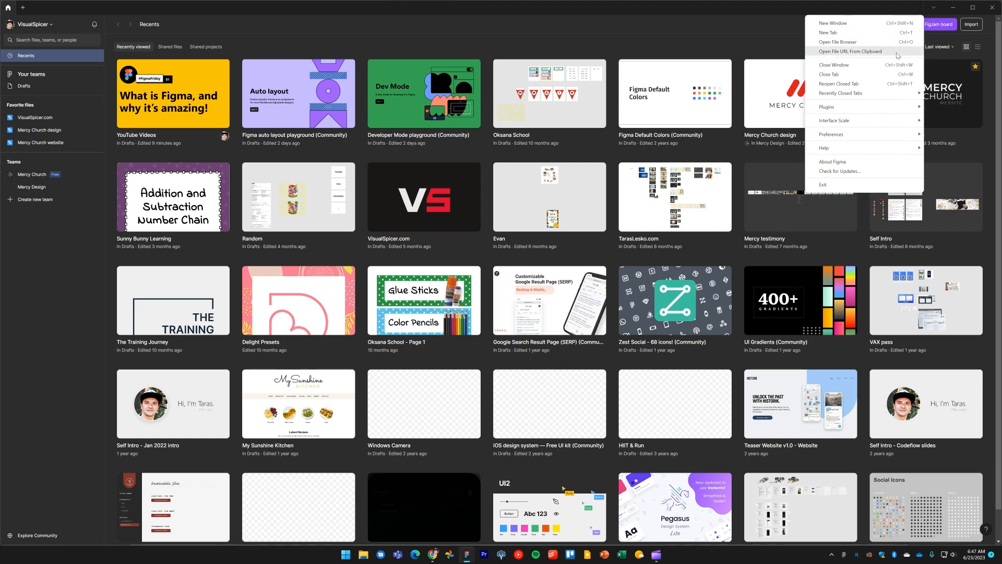
mouse_move(887, 57)
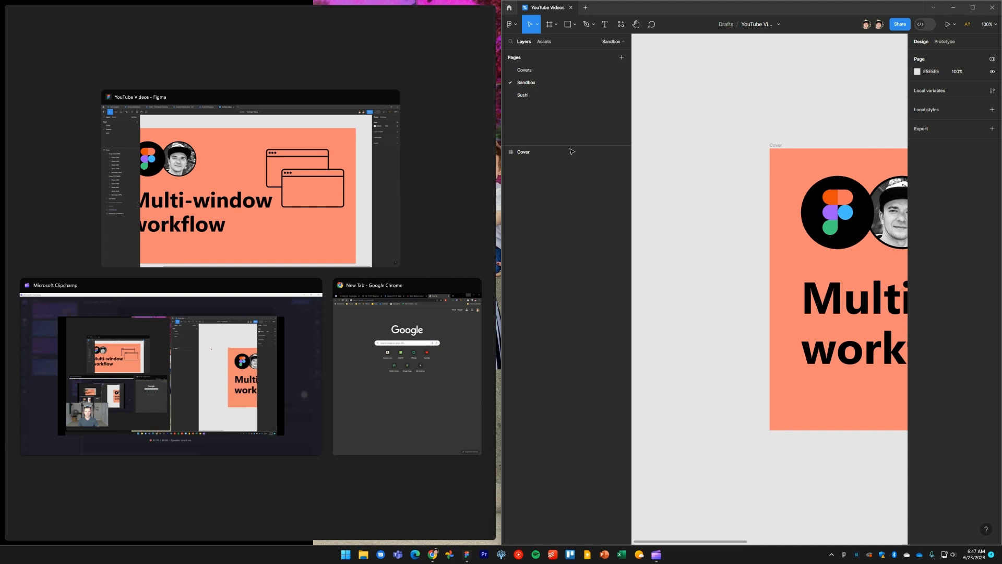
- Dock the original Figma design window on the left half and compare both views
click(249, 179)
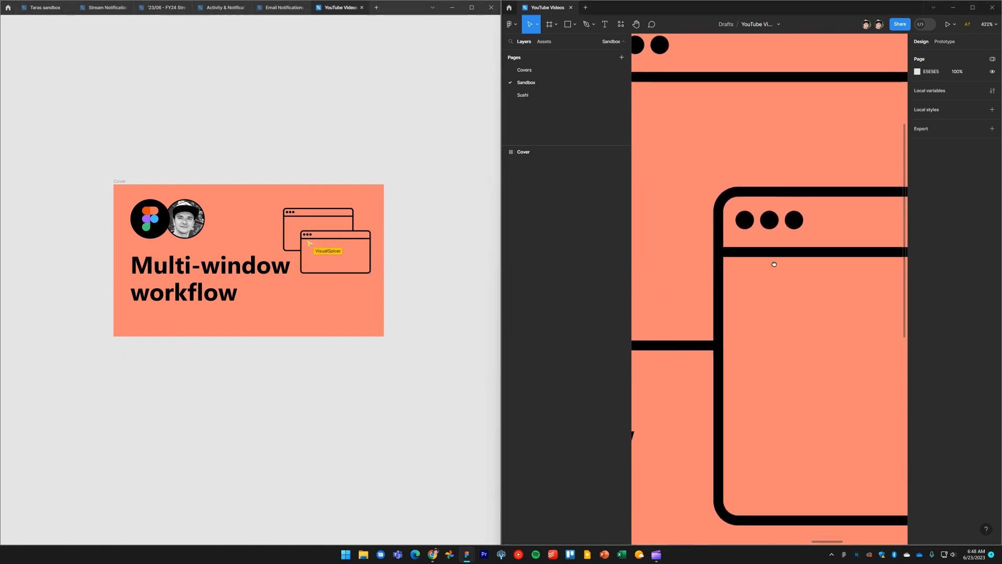
scroll(up, 3)
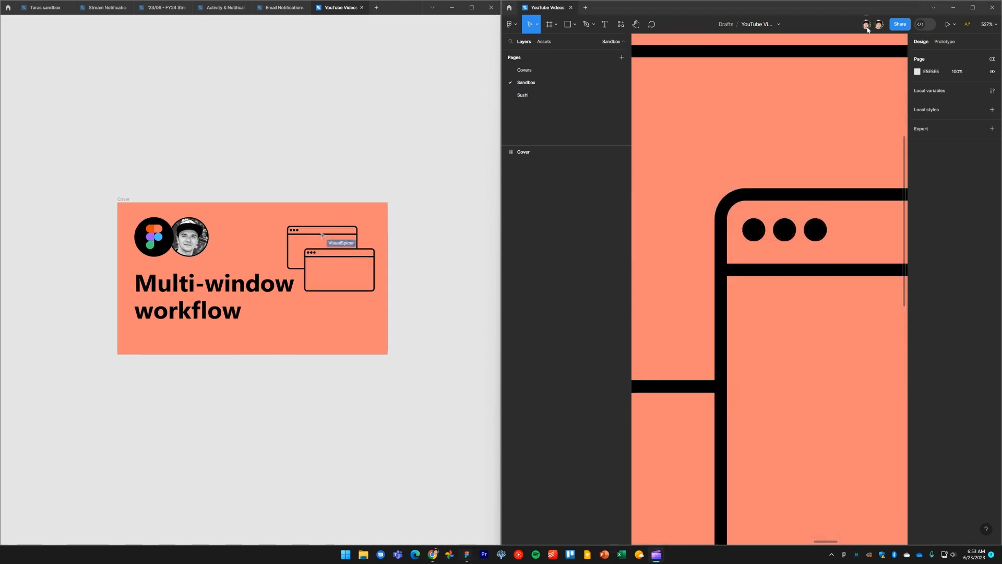
mouse_move(878, 25)
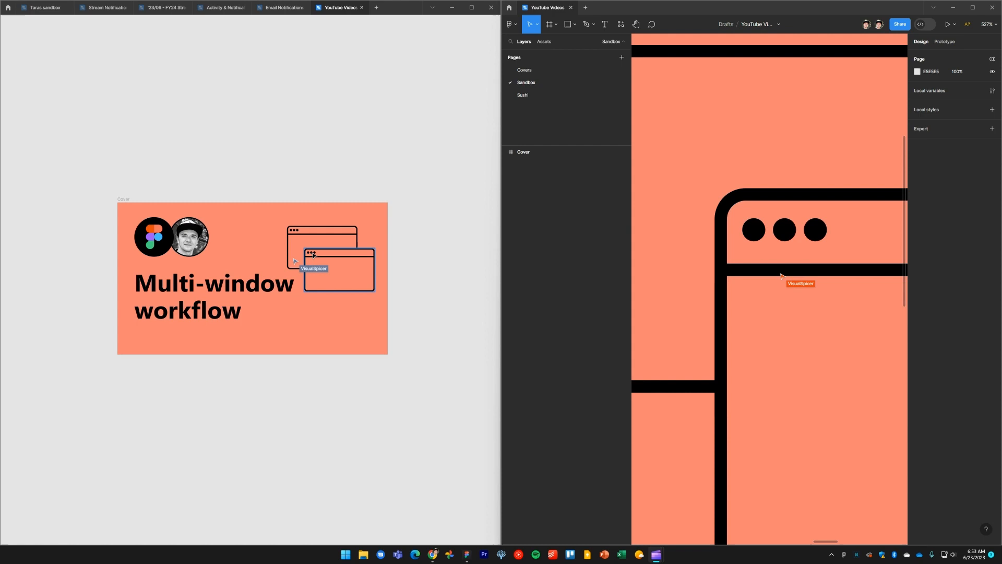
mouse_move(788, 236)
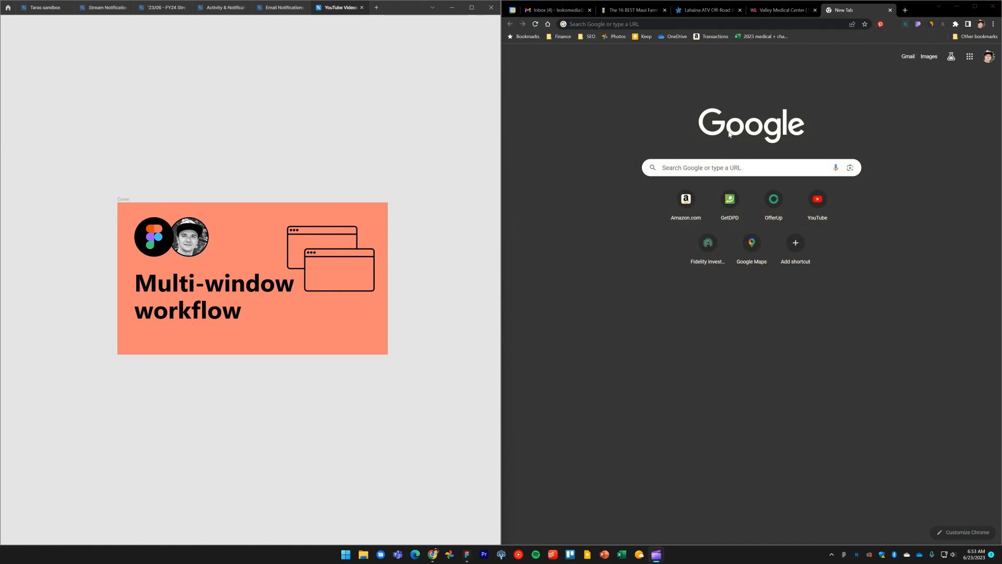
mouse_move(777, 103)
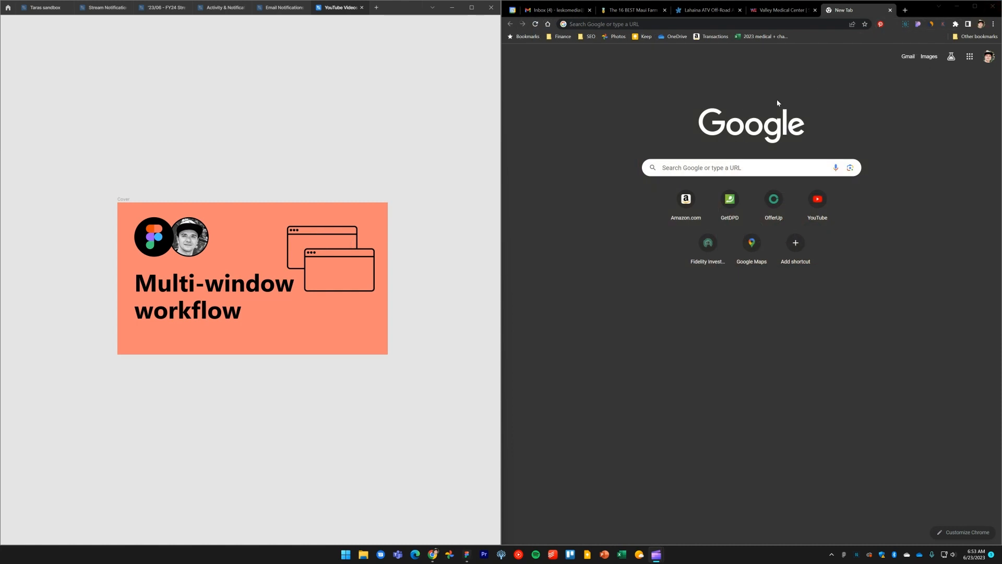
mouse_move(349, 25)
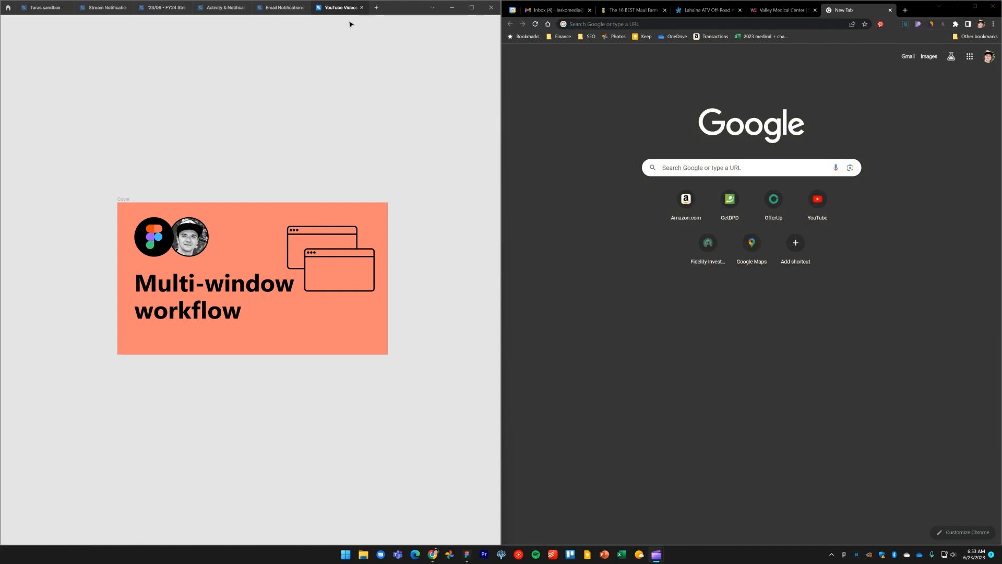
- Paste the YouTube Videos Figma file link into Chrome's address bar on the right half
right_click(338, 7)
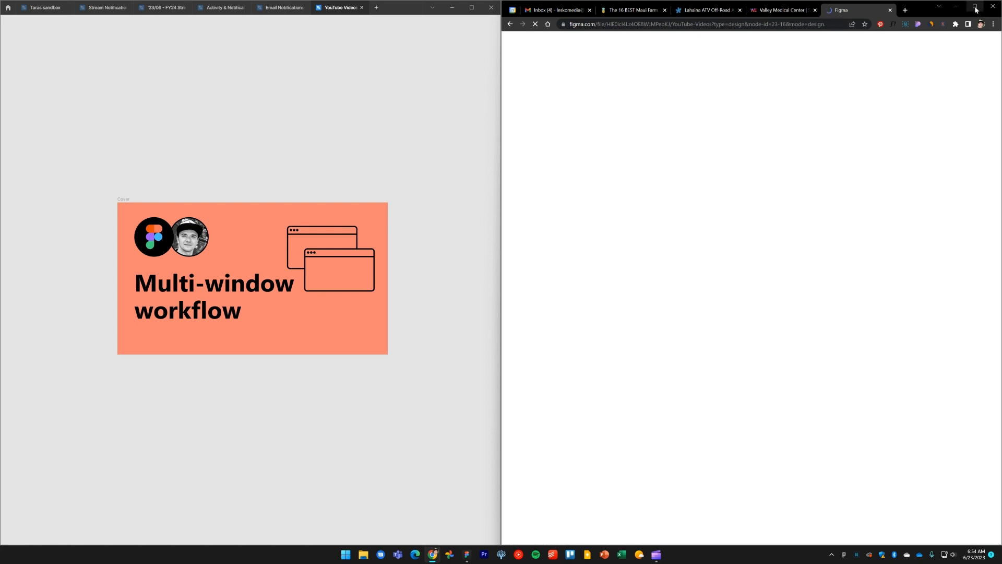
- Maximize Chrome, copy the Cover frame's link, and open a new tab for it
click(975, 7)
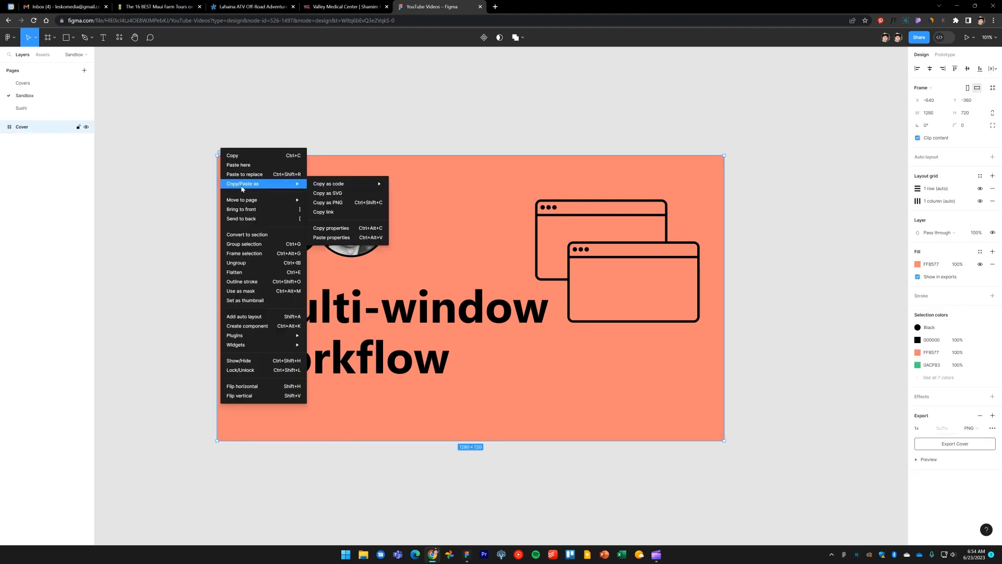
click(324, 213)
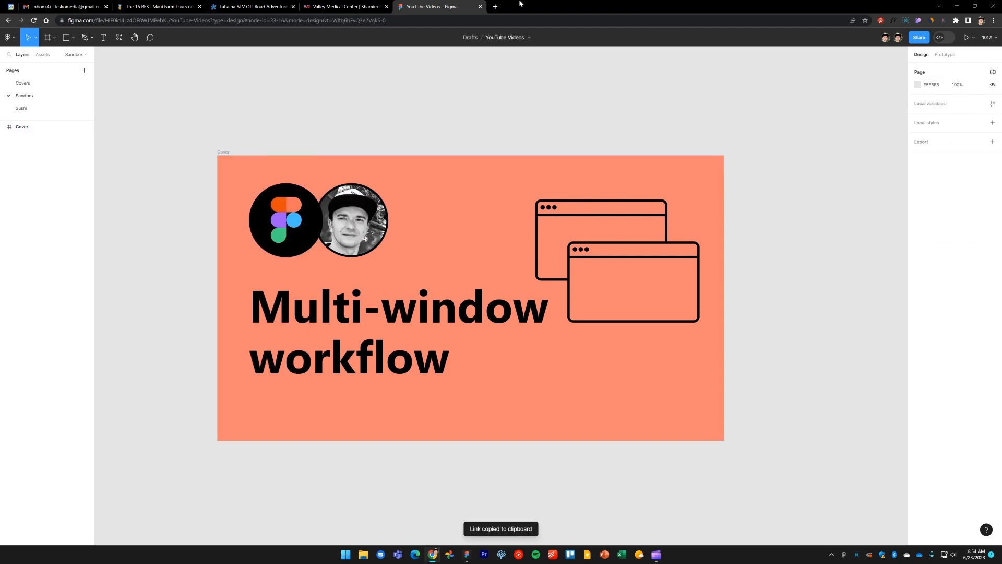
click(495, 6)
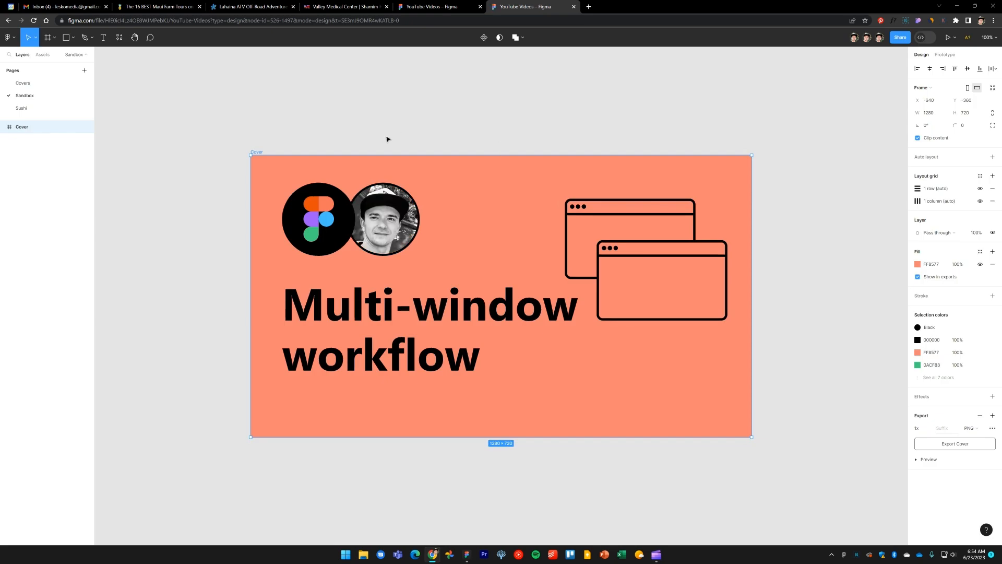
mouse_move(466, 122)
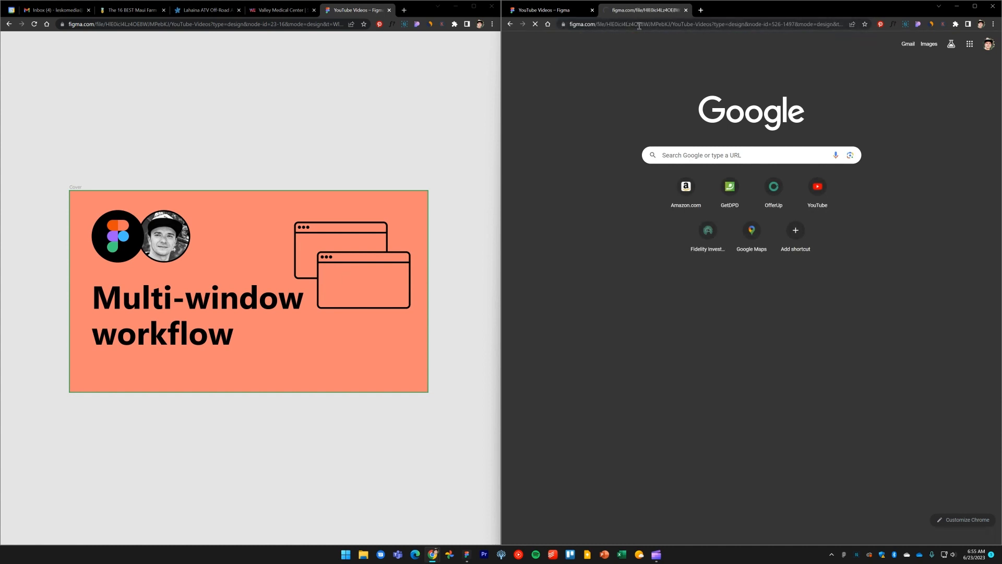
- Snap the zoomed-in cover window into the top-right quarter beside the left window
click(635, 9)
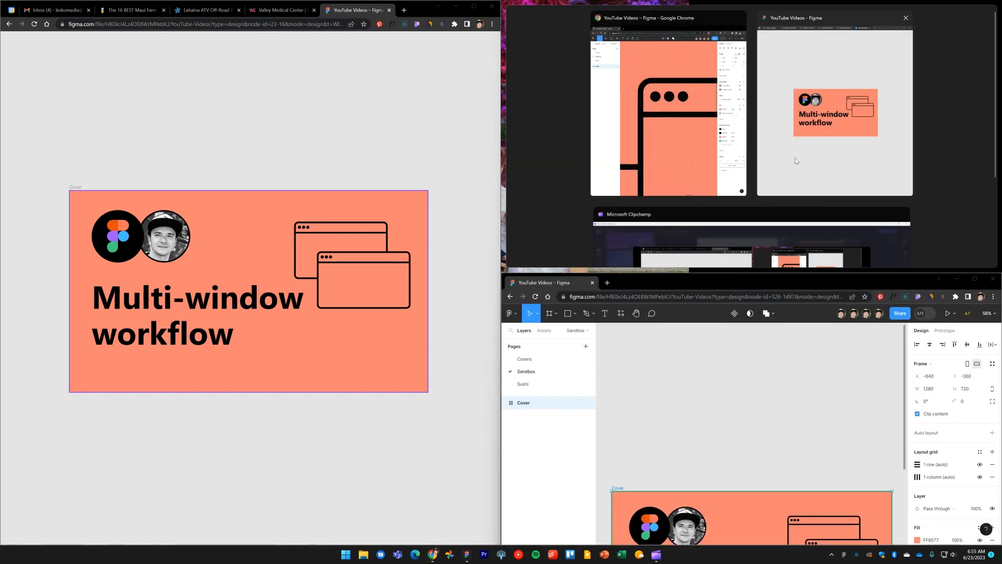
click(833, 112)
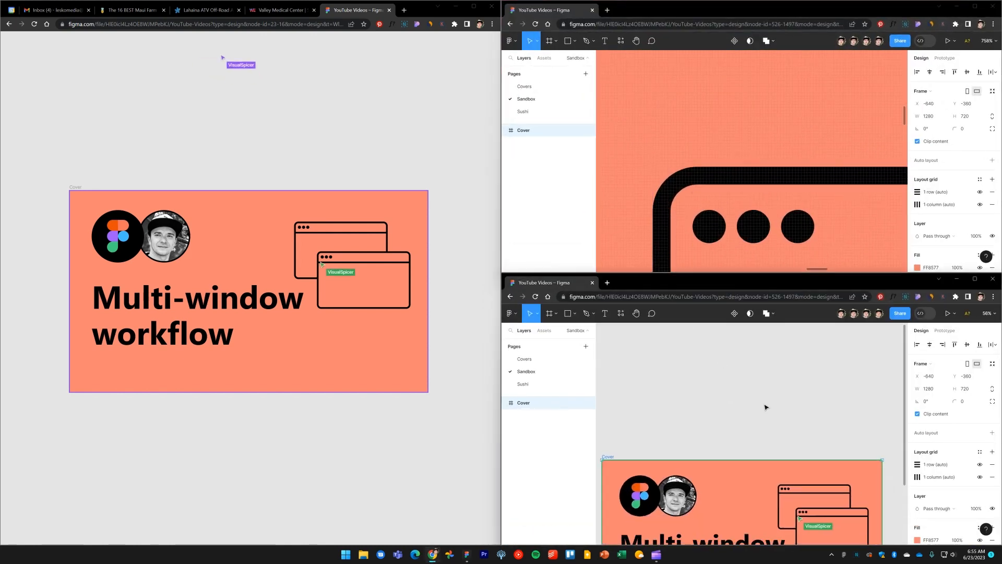